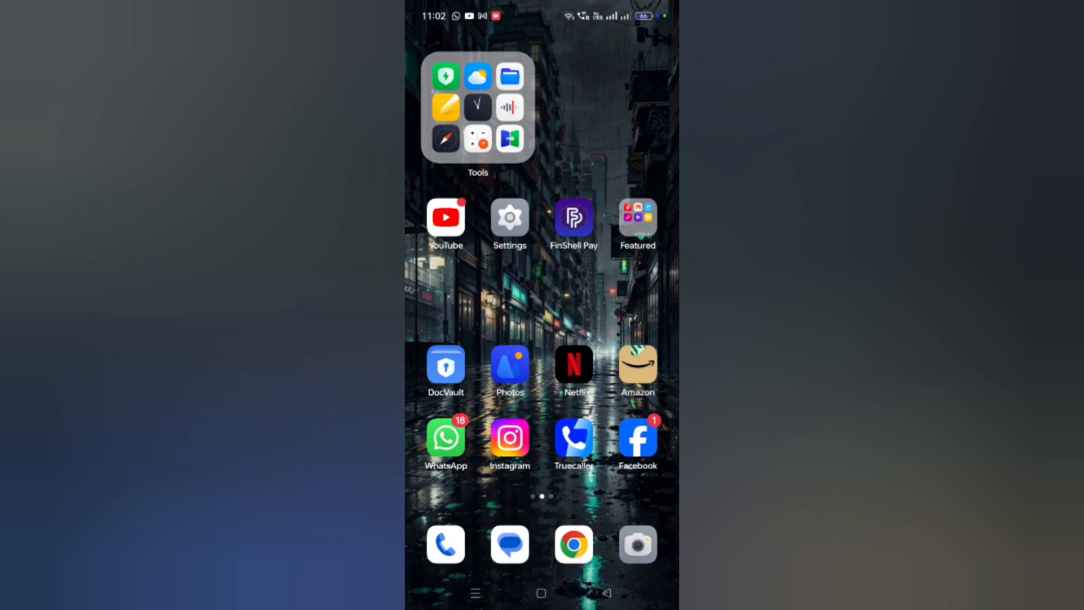
Step: Launch the Settings app from the Android home screen
scroll("left", 3)
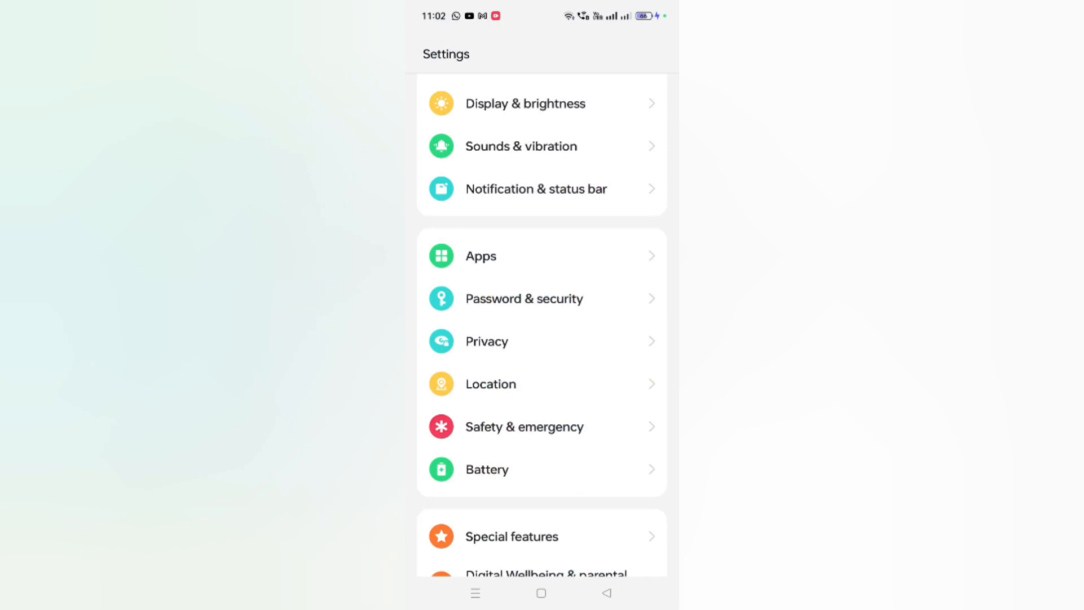
Step: Navigate to Apps > App Cloner and select WhatsApp, leaving cloning switched off
left_click(480, 256)
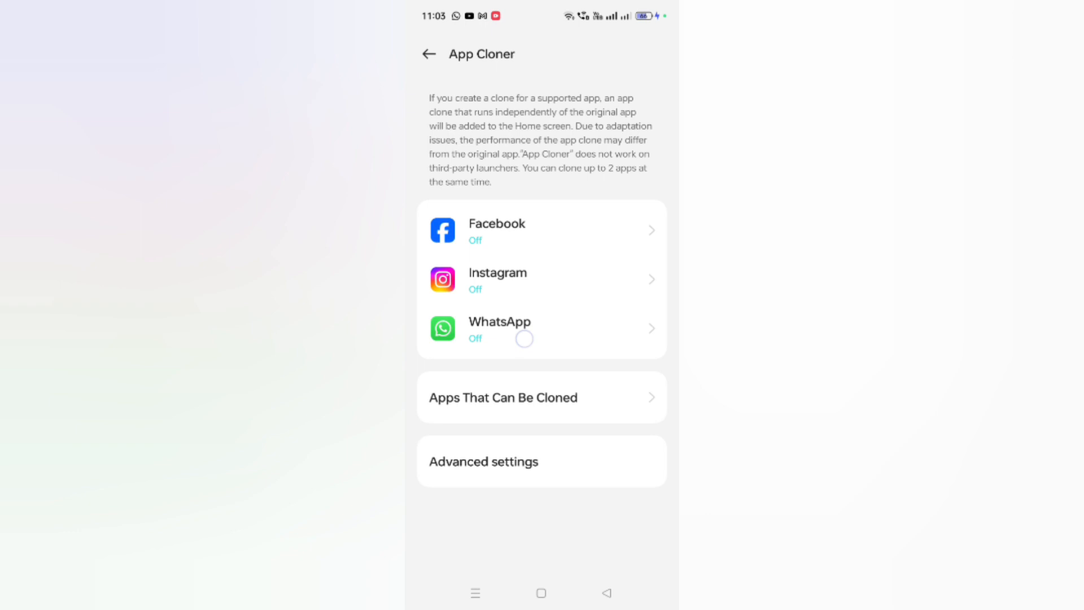
left_click(542, 329)
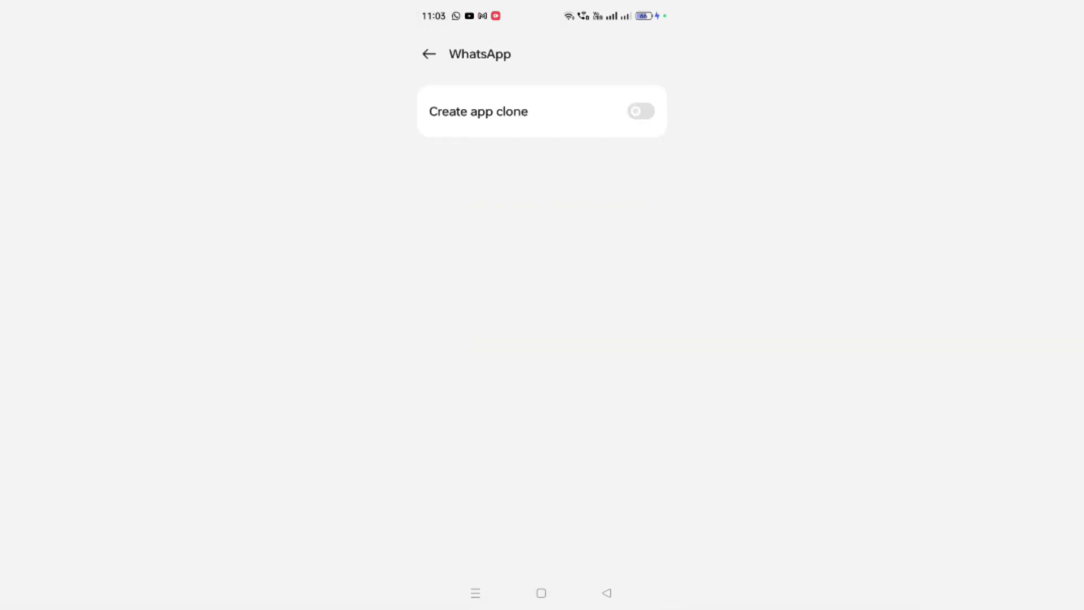